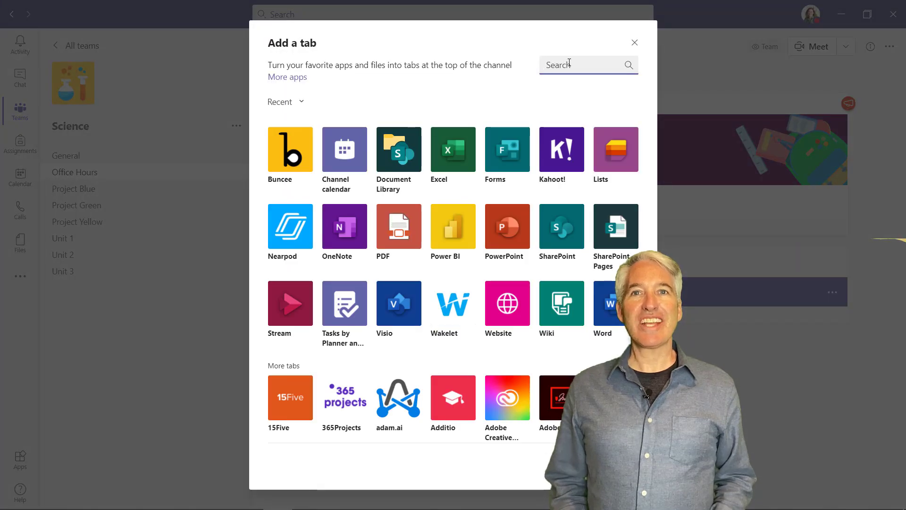
Pick the Channel calendar app and add it to the Office Hours channel
{"action": "left_click", "coordinate": [344, 149]}
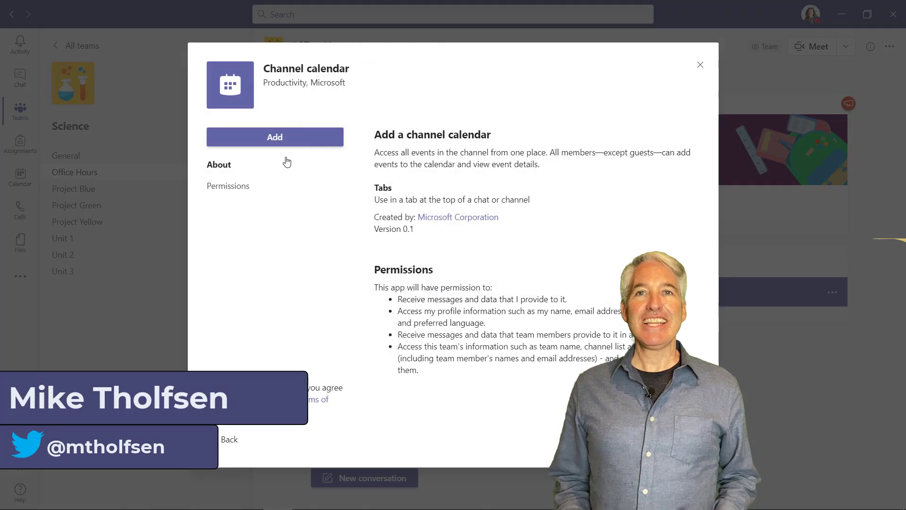
{"action": "left_click", "coordinate": [275, 137]}
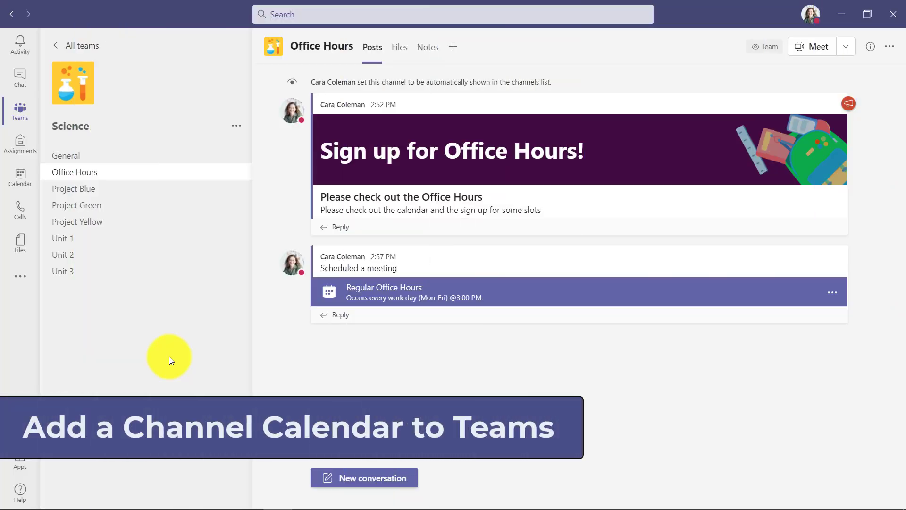
{"action": "mouse_move", "coordinate": [81, 176]}
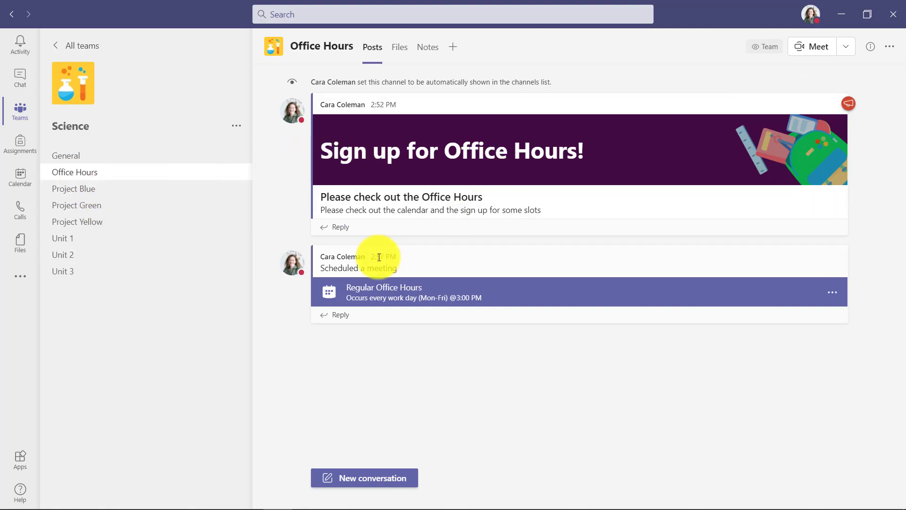
{"action": "mouse_move", "coordinate": [488, 287]}
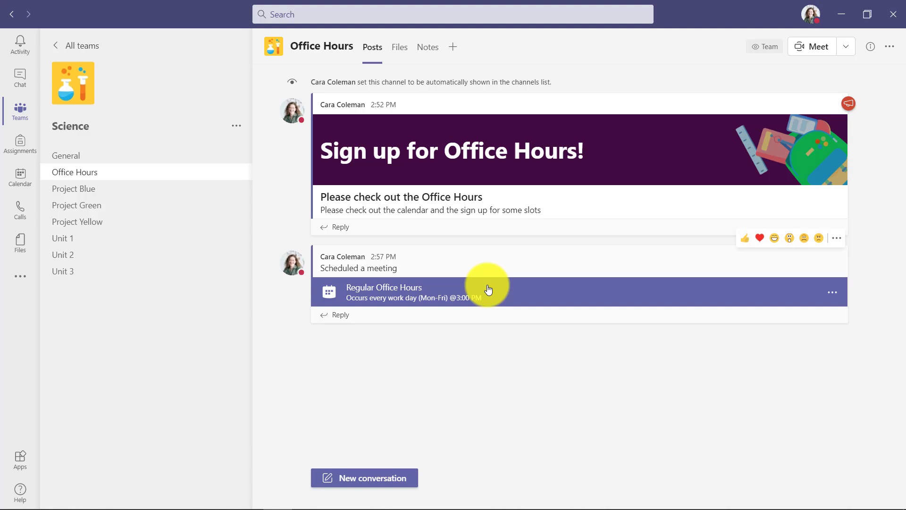
{"action": "mouse_move", "coordinate": [488, 288]}
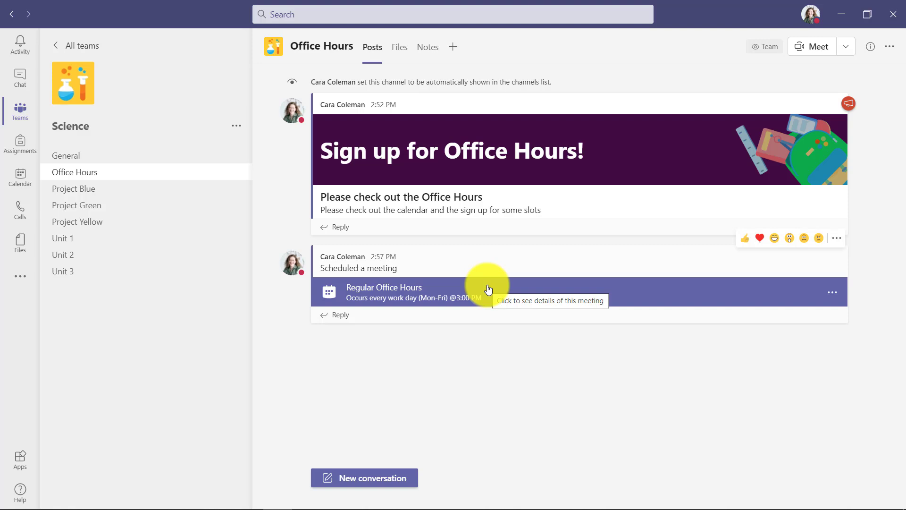
{"action": "mouse_move", "coordinate": [433, 58]}
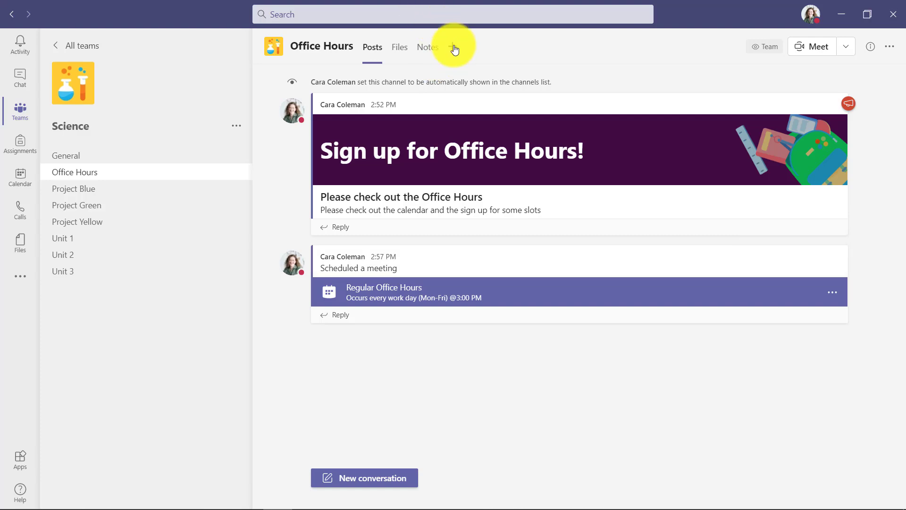
Search 'Channel' in Add a tab and add the Channel calendar to Office Hours
{"action": "left_click", "coordinate": [453, 47]}
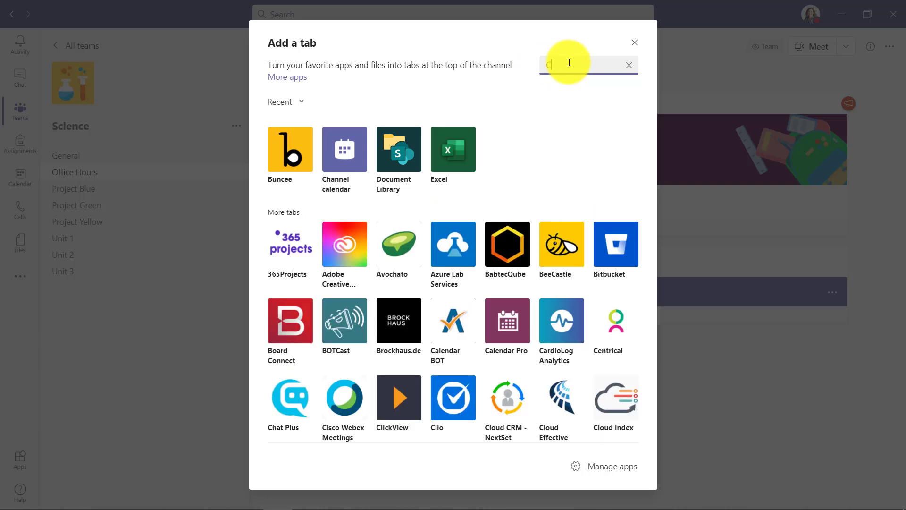
{"action": "type", "text": "hannel"}
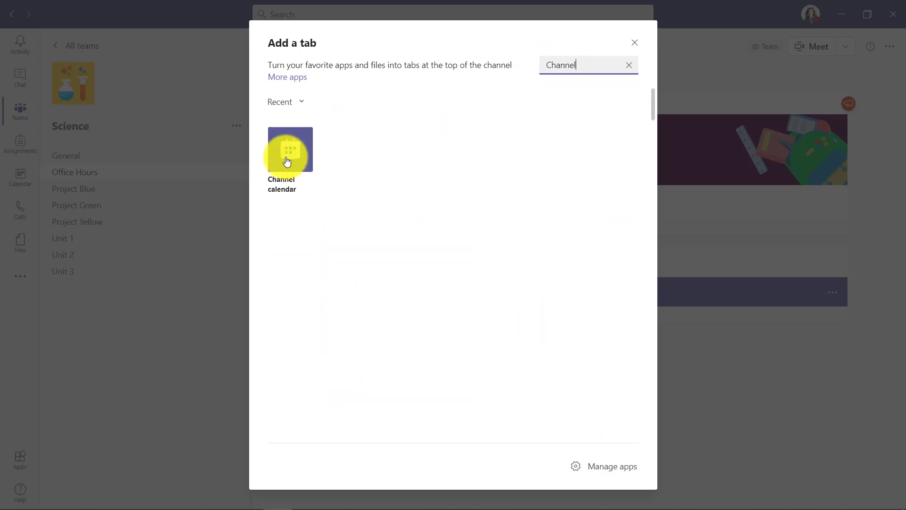
{"action": "left_click", "coordinate": [289, 150]}
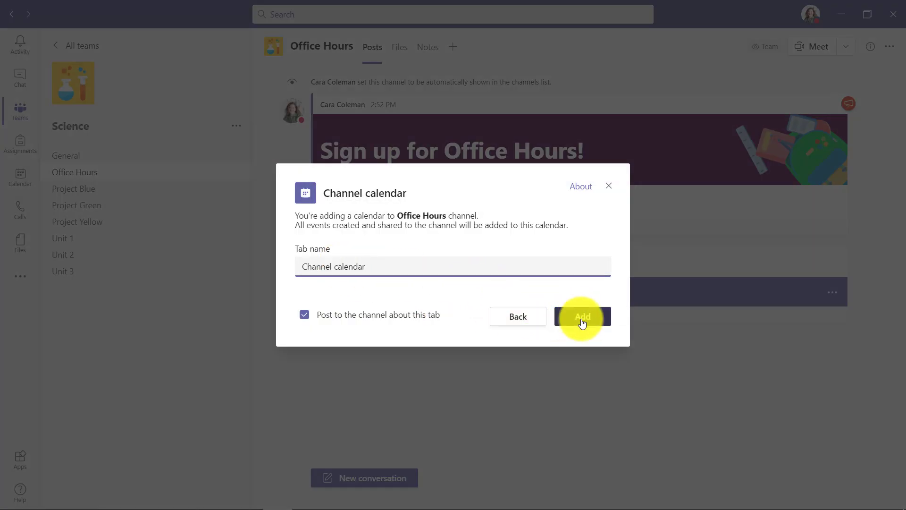
{"action": "left_click", "coordinate": [582, 316]}
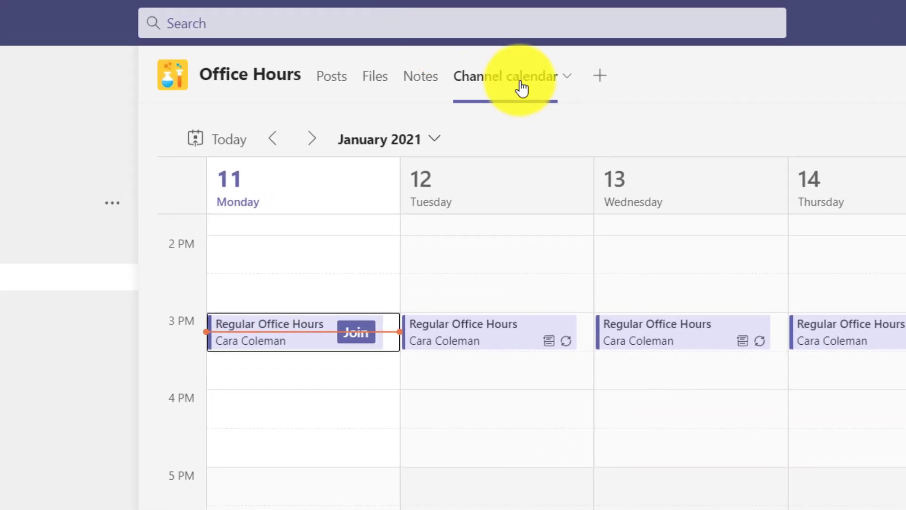
{"action": "mouse_move", "coordinate": [520, 84]}
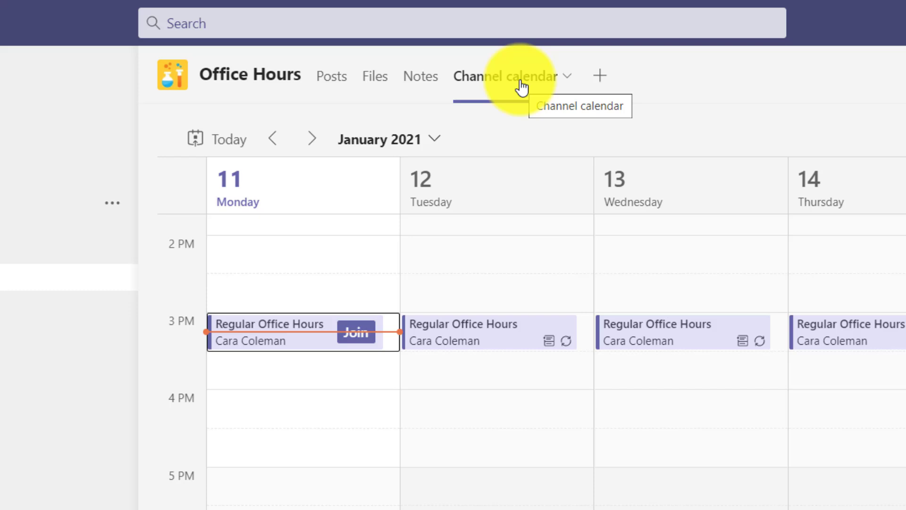
{"action": "mouse_move", "coordinate": [396, 337]}
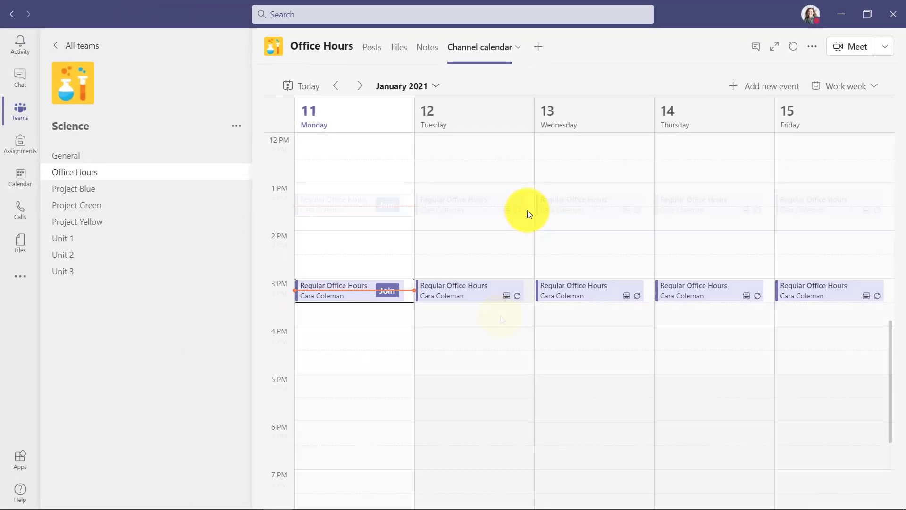
Scroll to the afternoon 3 PM office hours and expand the Meet dropdown
{"action": "scroll", "scroll_direction": "down", "scroll_amount": 3}
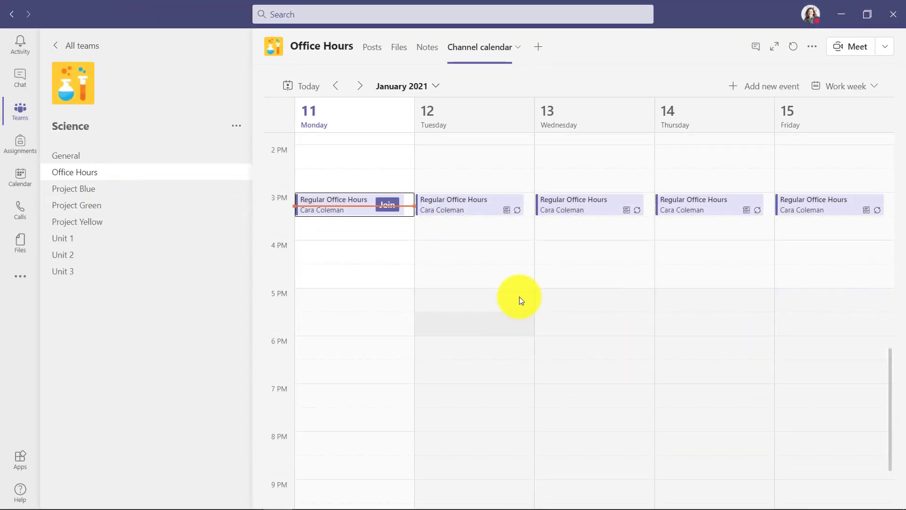
{"action": "left_click", "coordinate": [884, 46]}
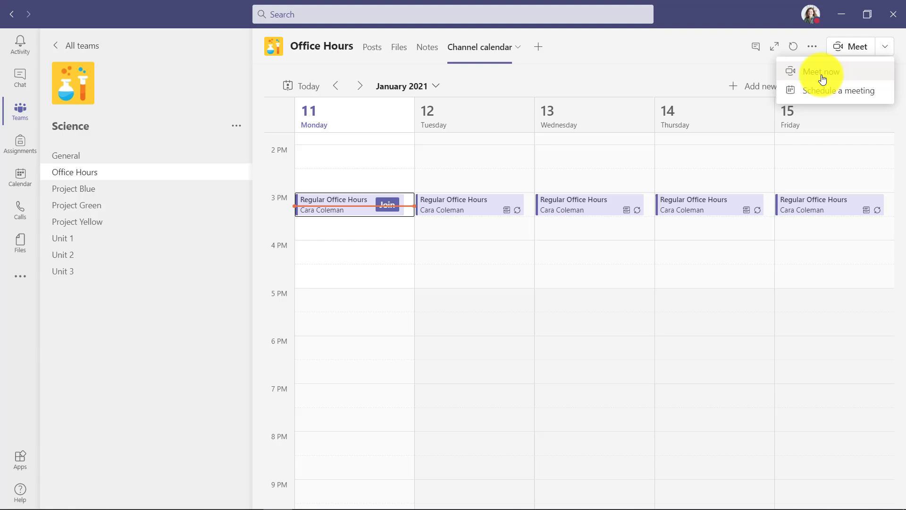
Create and send a 'Sync up' meeting for Jan 11, 4:00–4:30 PM, in Science > Office Hours
{"action": "left_click", "coordinate": [838, 90]}
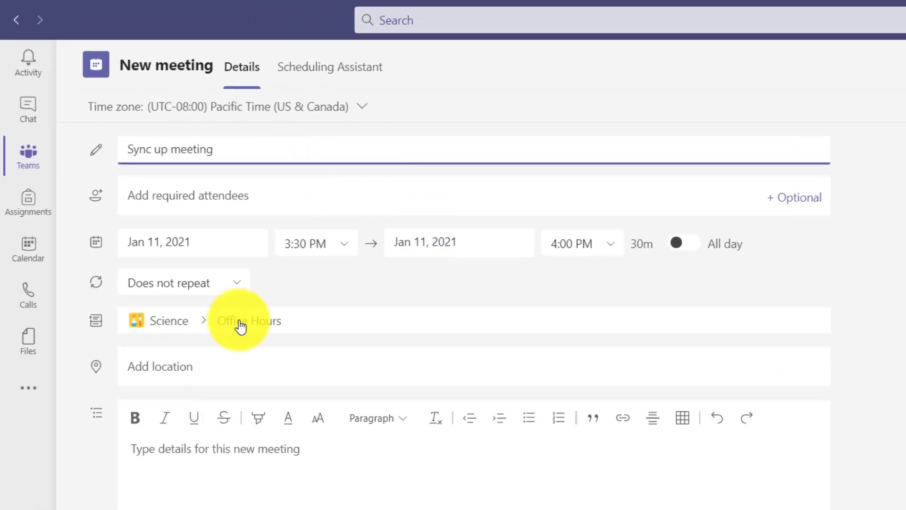
{"action": "mouse_move", "coordinate": [166, 323]}
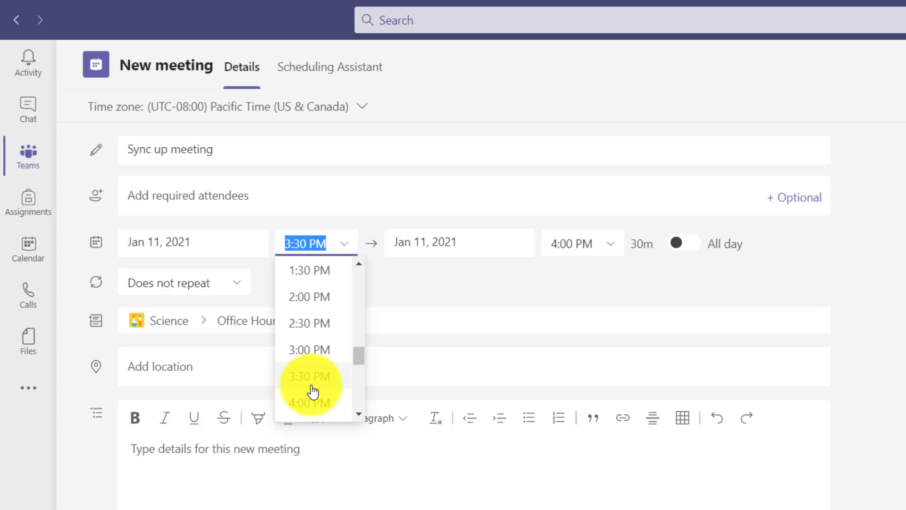
{"action": "left_click", "coordinate": [309, 403]}
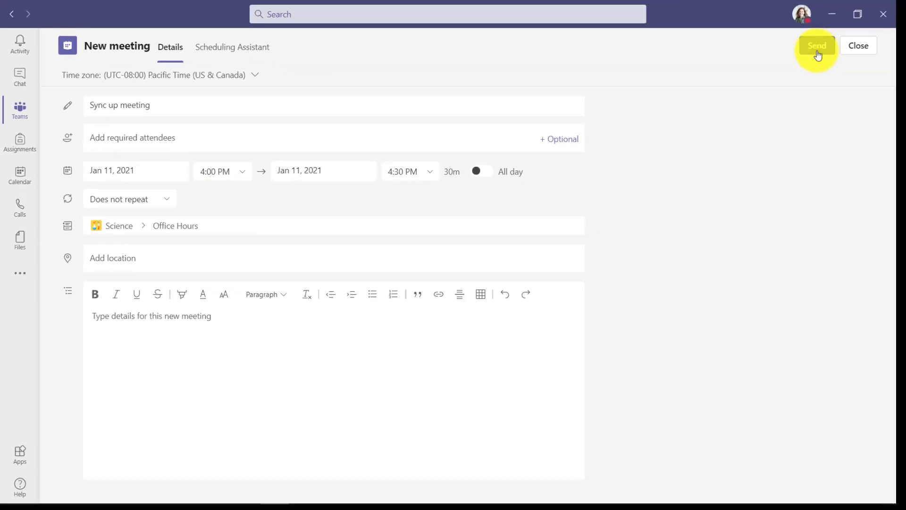
{"action": "left_click", "coordinate": [816, 46]}
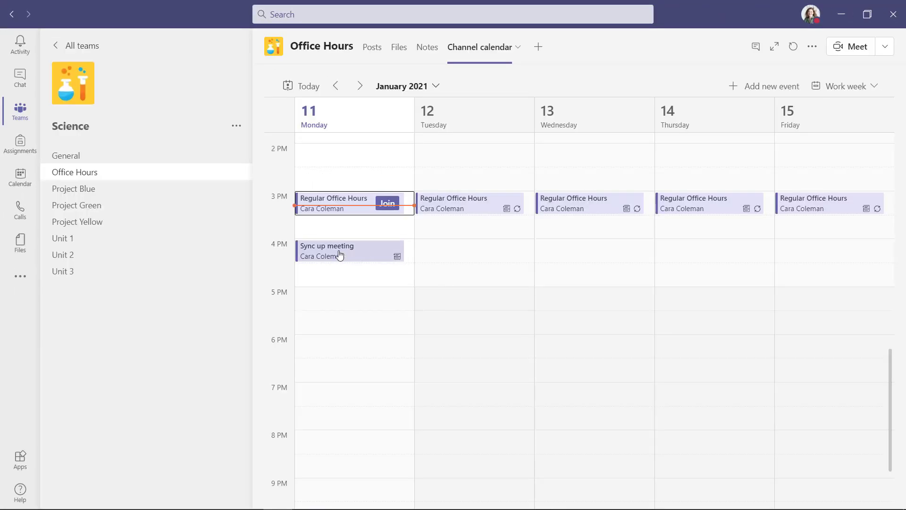
{"action": "mouse_move", "coordinate": [398, 258]}
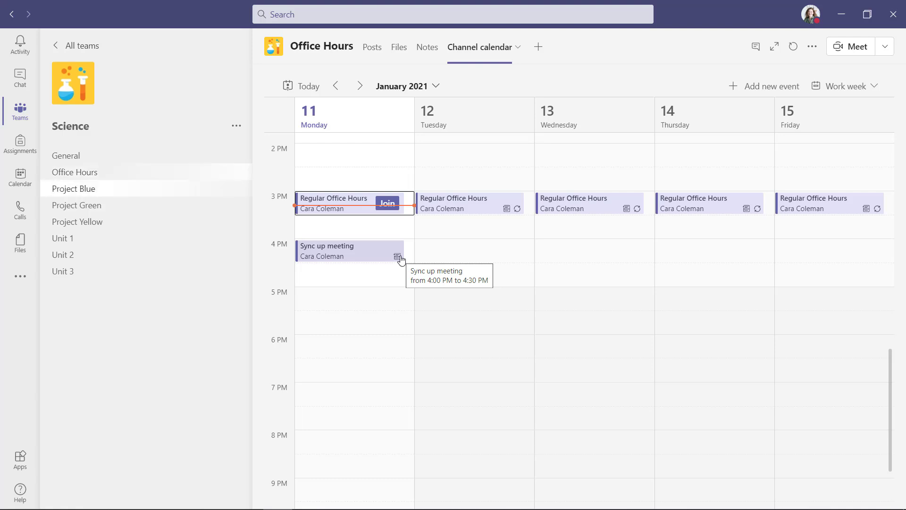
Switch to the Science team's Project Blue channel to see its weekly meeting post
{"action": "left_click", "coordinate": [73, 188]}
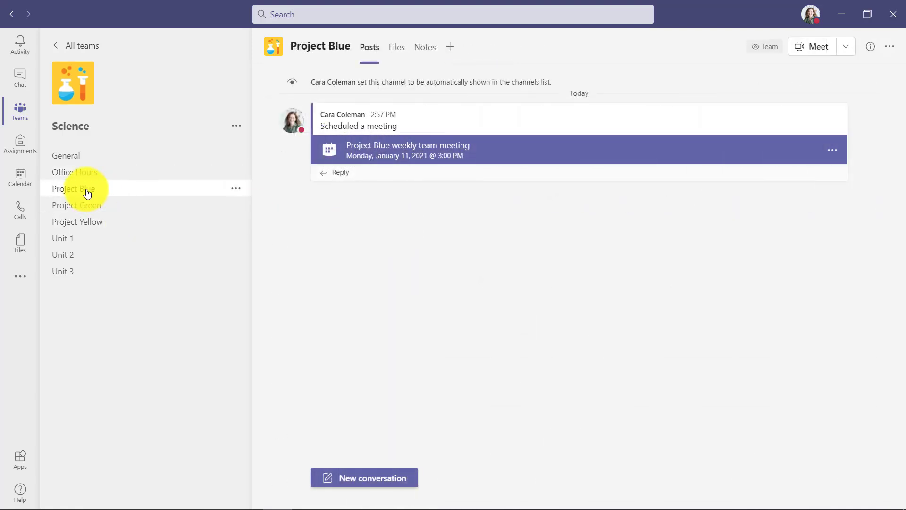
{"action": "mouse_move", "coordinate": [389, 231]}
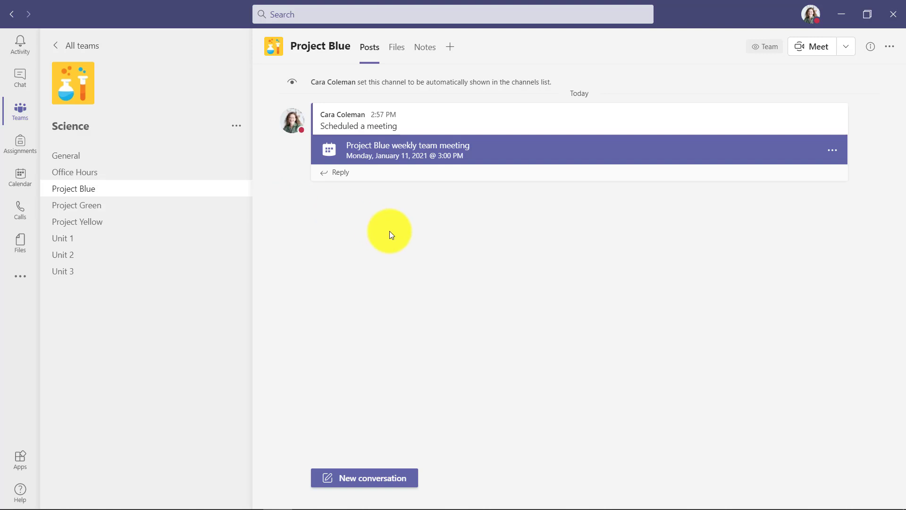
{"action": "mouse_move", "coordinate": [507, 108]}
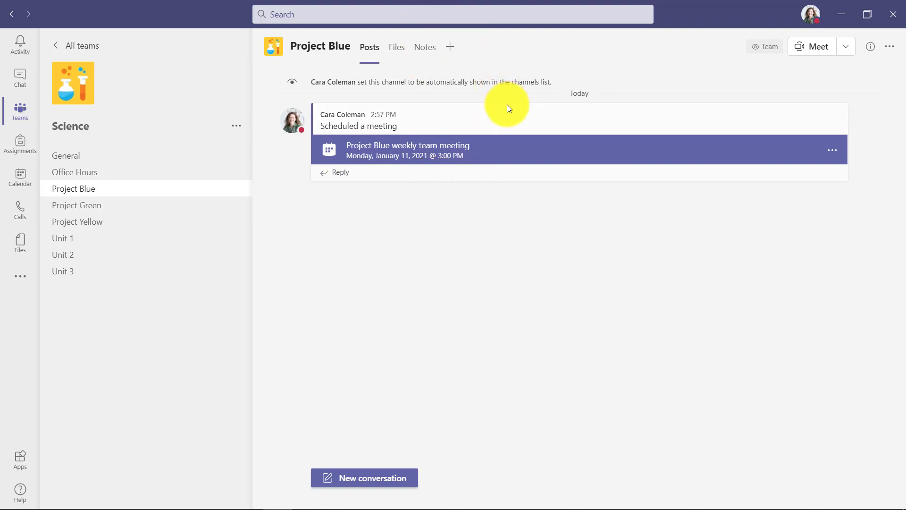
{"action": "mouse_move", "coordinate": [443, 56]}
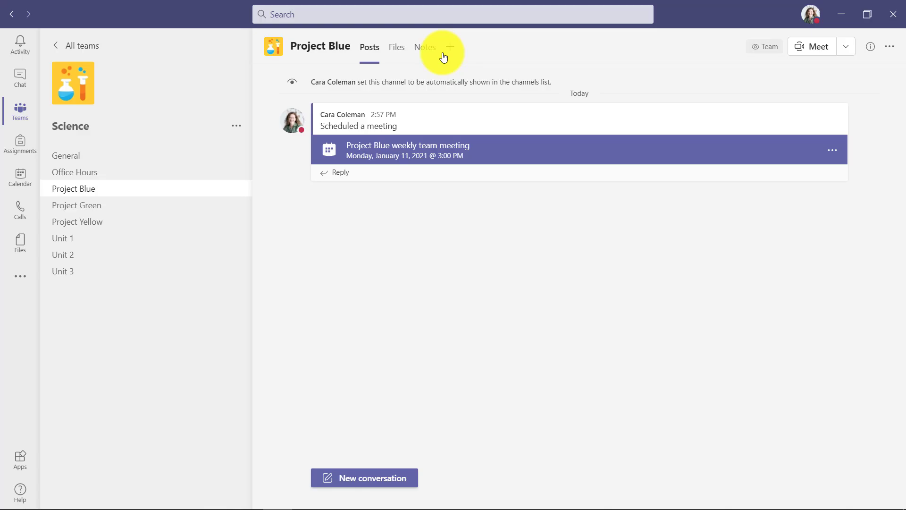
Add a Channel calendar tab to Project Blue, keeping the default tab name
{"action": "left_click", "coordinate": [450, 47]}
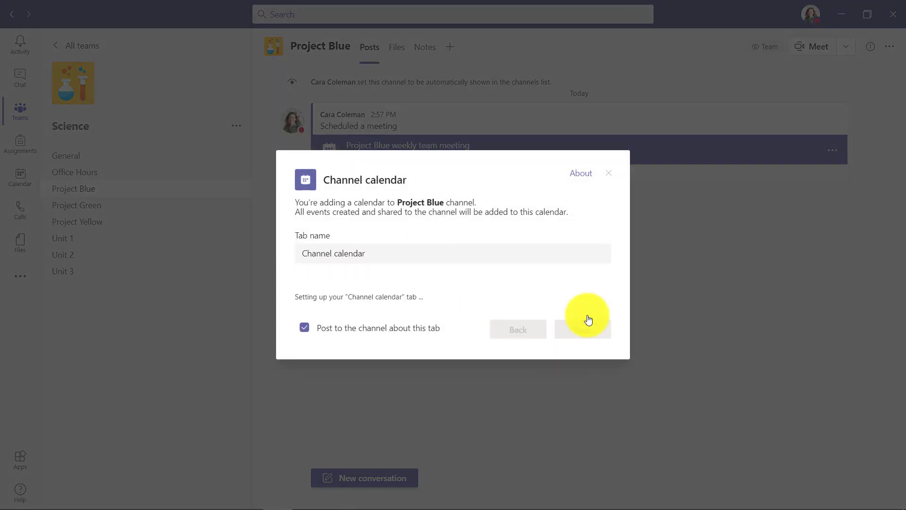
{"action": "left_click", "coordinate": [582, 329]}
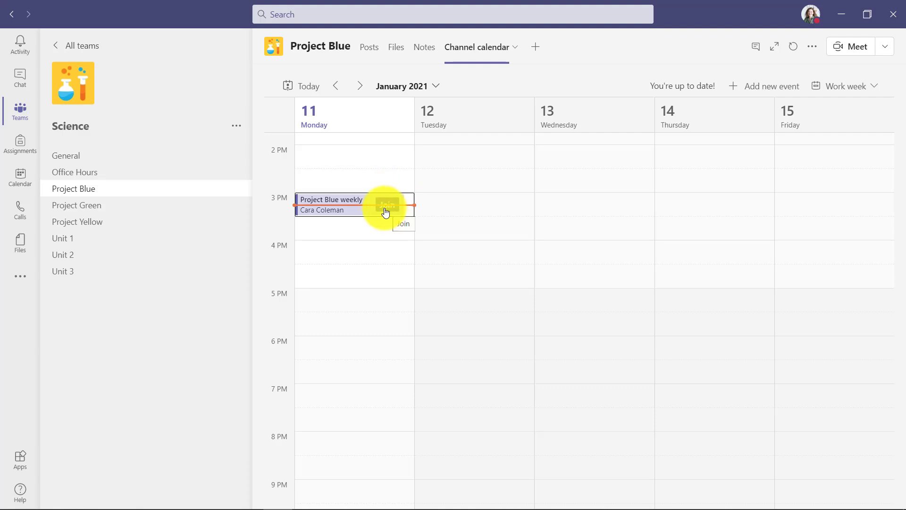
{"action": "mouse_move", "coordinate": [114, 182]}
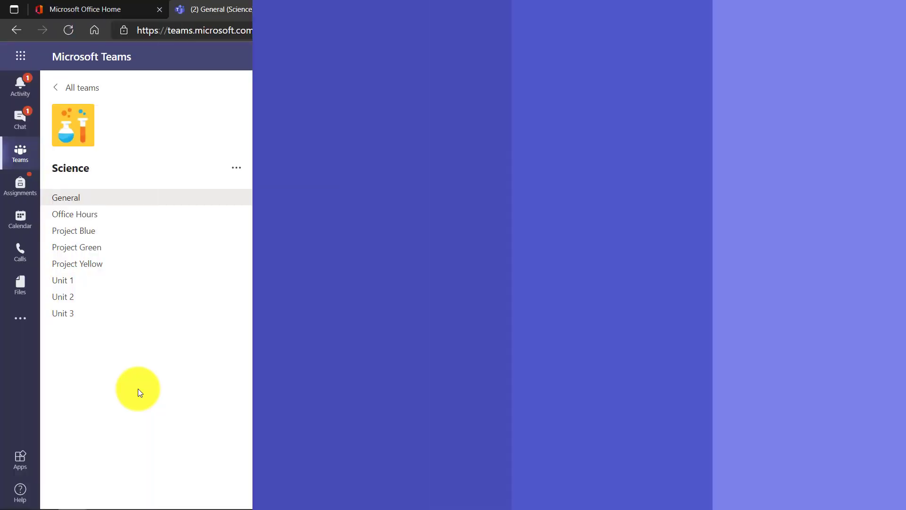
In browser Teams, view the Office Hours and Project Blue channel calendar tabs
{"action": "left_click", "coordinate": [66, 198]}
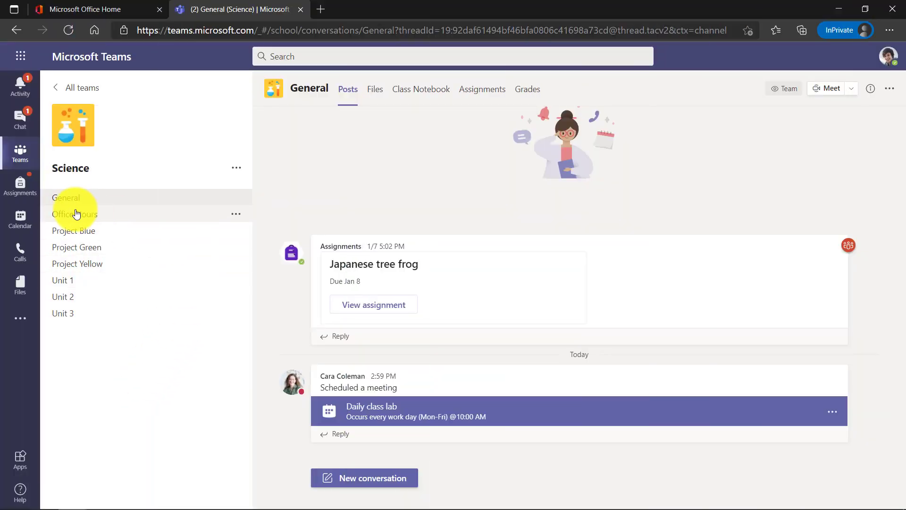
{"action": "left_click", "coordinate": [75, 214]}
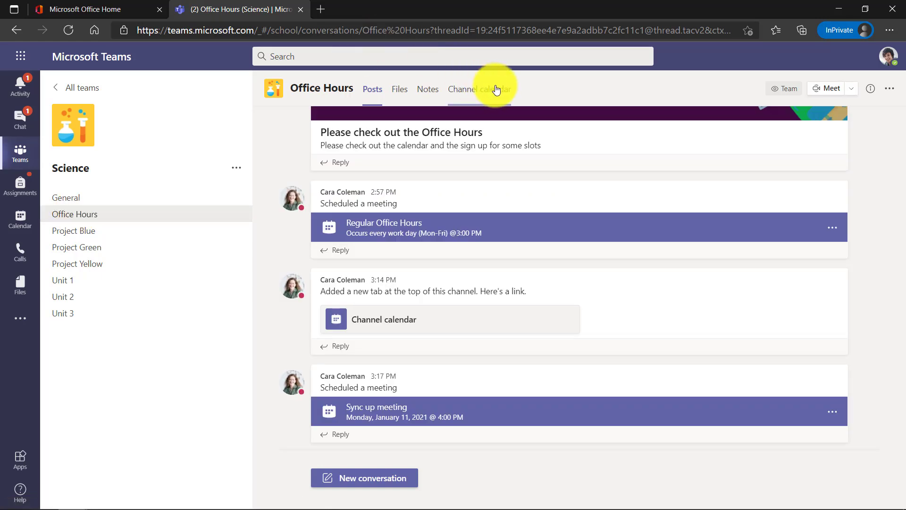
{"action": "left_click", "coordinate": [479, 89]}
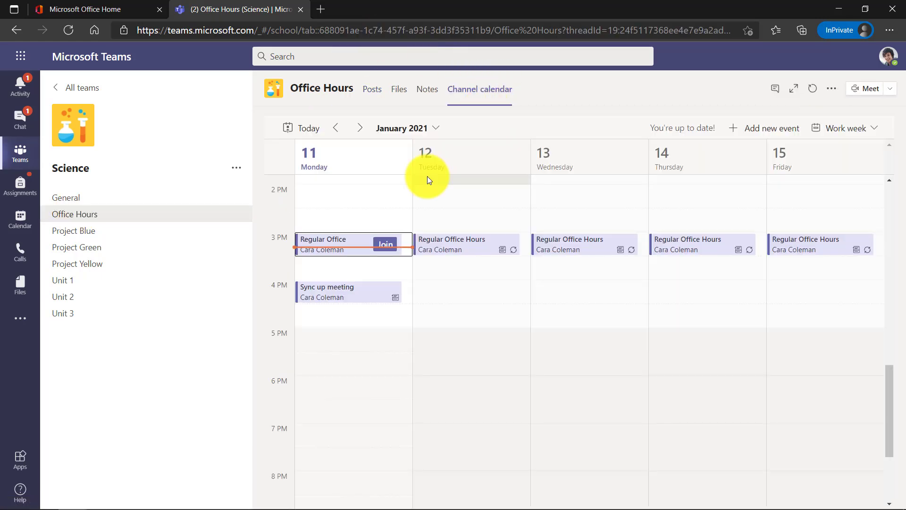
{"action": "mouse_move", "coordinate": [412, 238]}
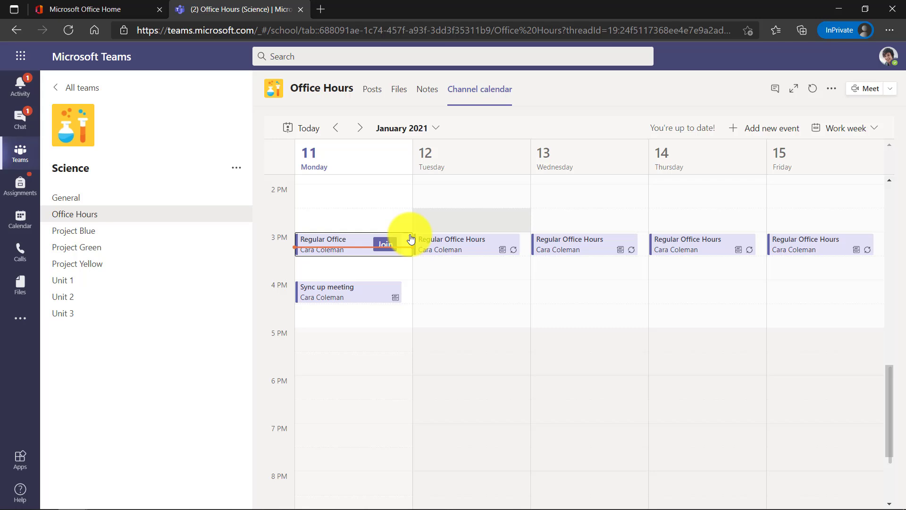
{"action": "left_click", "coordinate": [74, 230]}
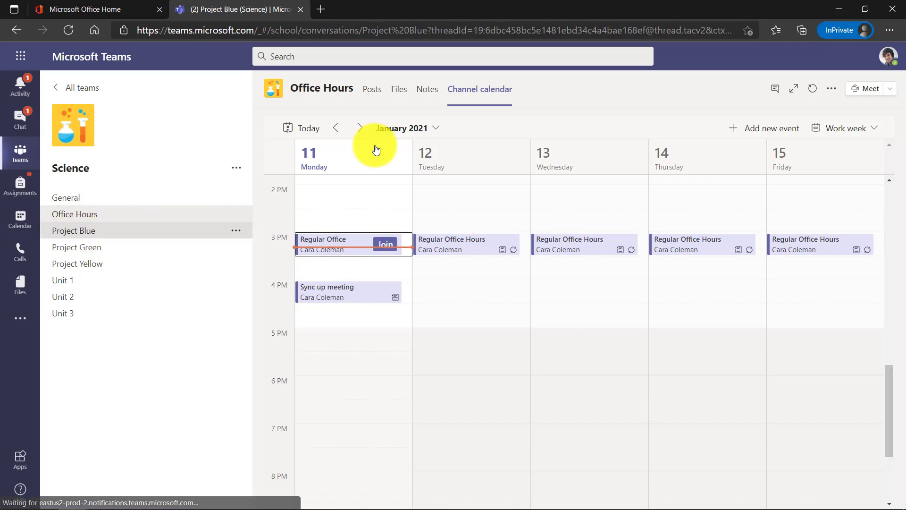
{"action": "left_click", "coordinate": [74, 230]}
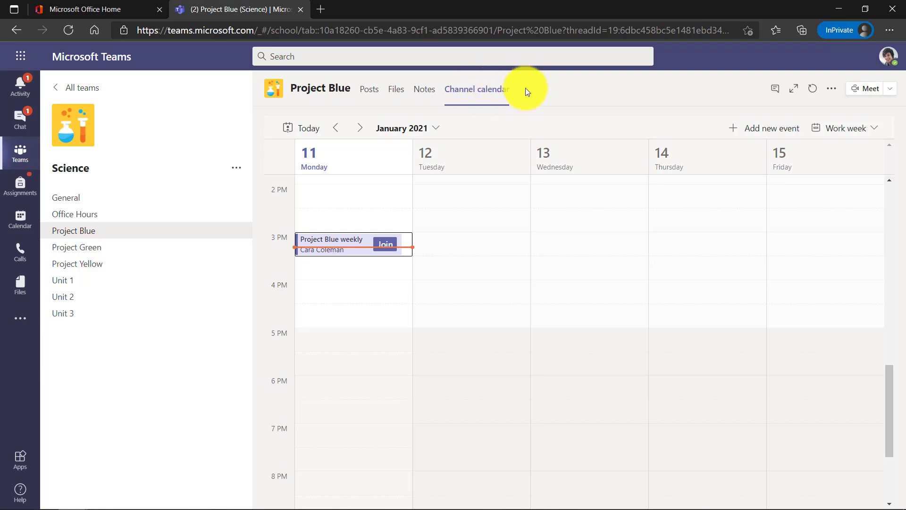
{"action": "mouse_move", "coordinate": [535, 98]}
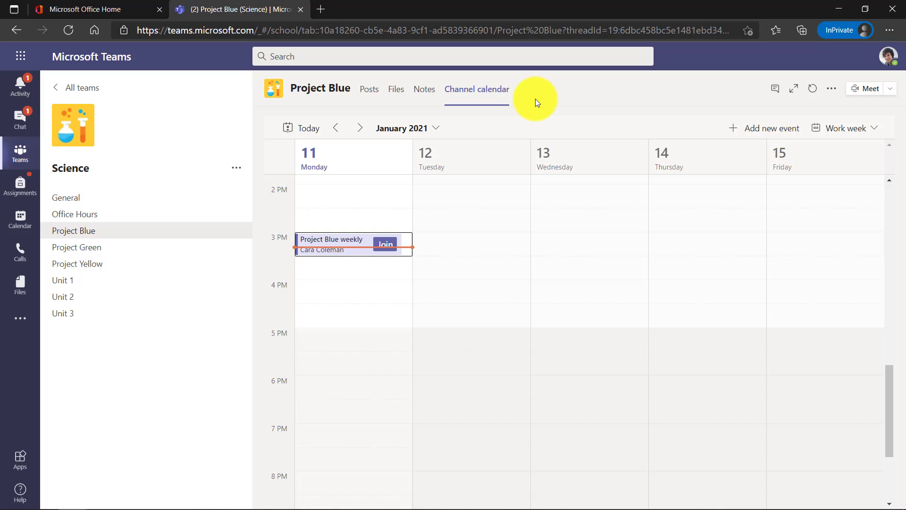